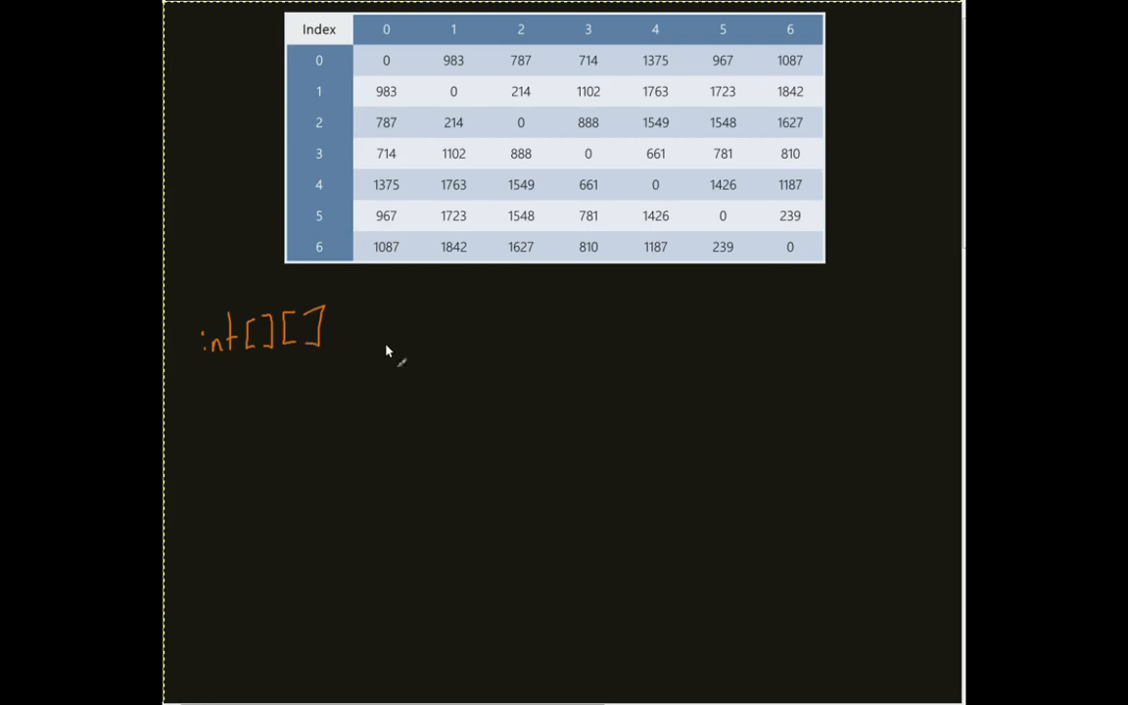
mouse_move(729, 63)
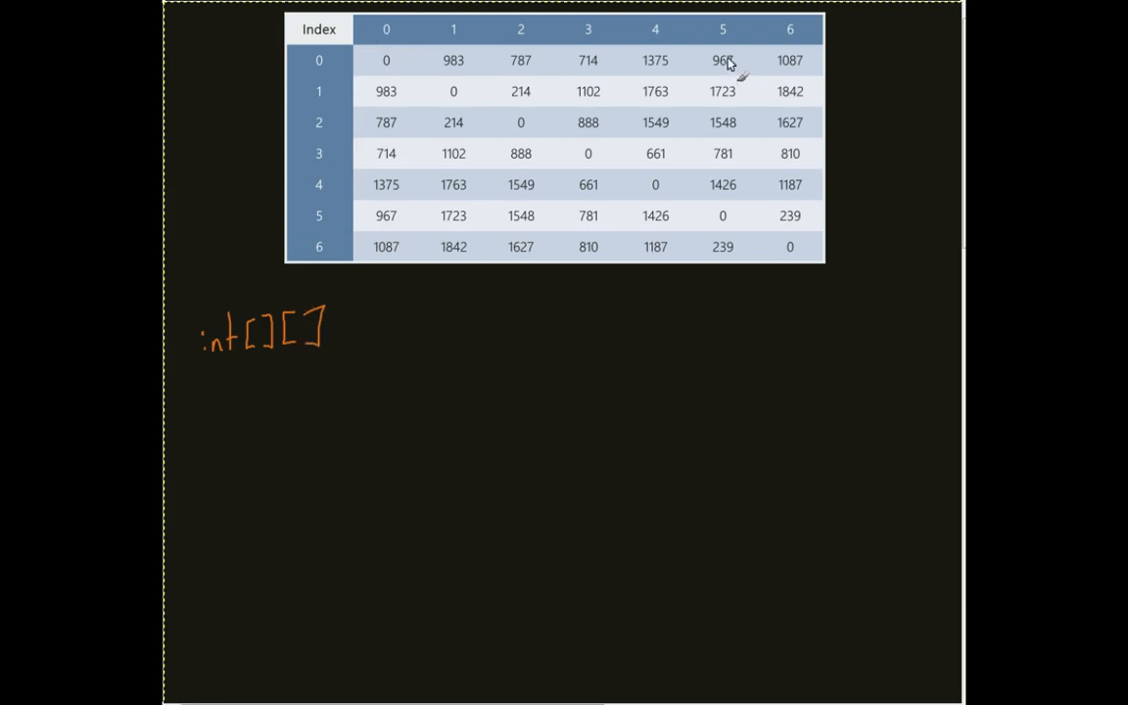
mouse_move(353, 337)
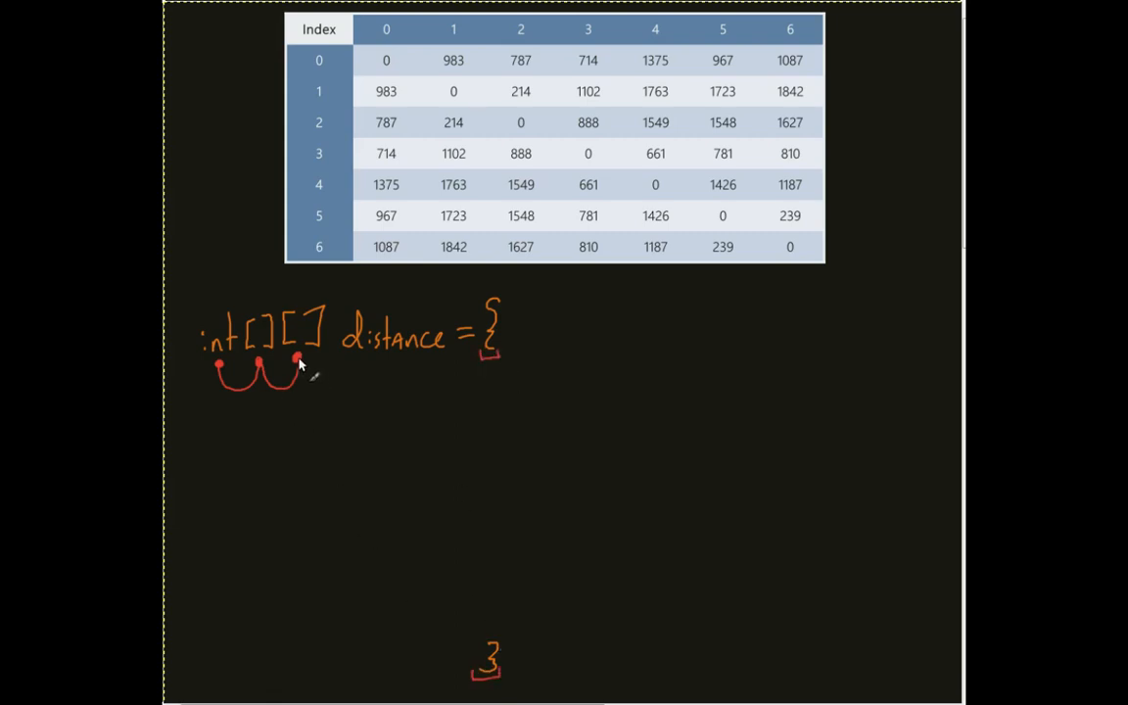
Draw an arrow down from the brackets and begin the first row's opening brace
drag(300, 364, 304, 401)
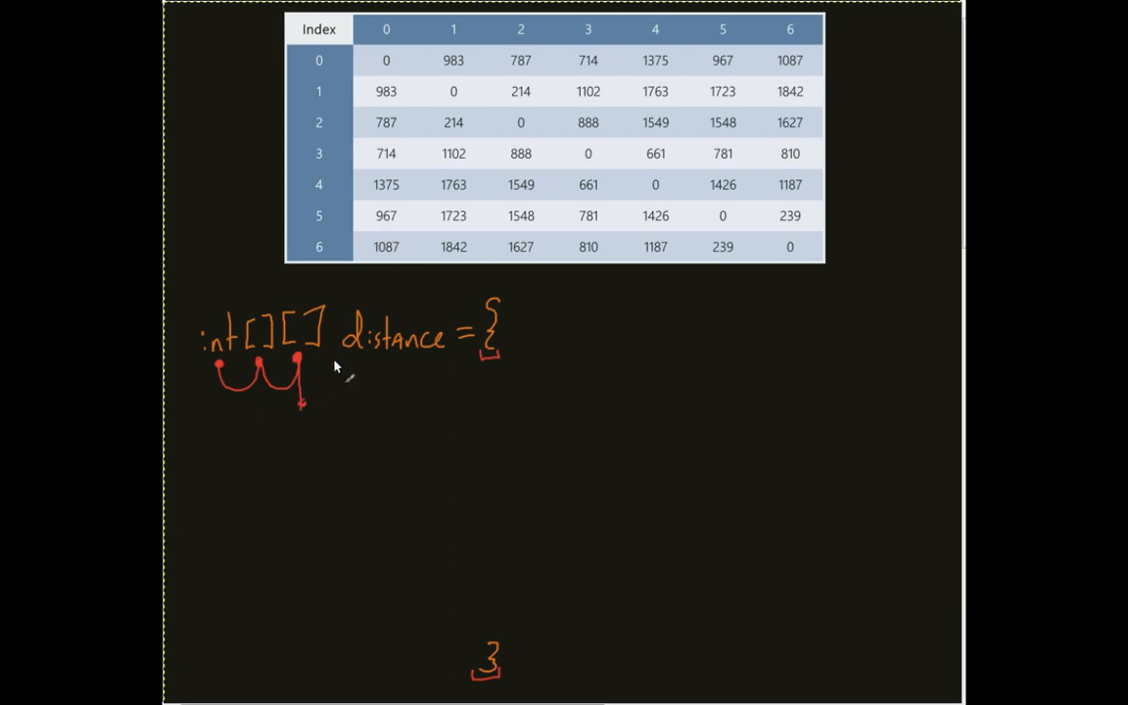
mouse_move(533, 407)
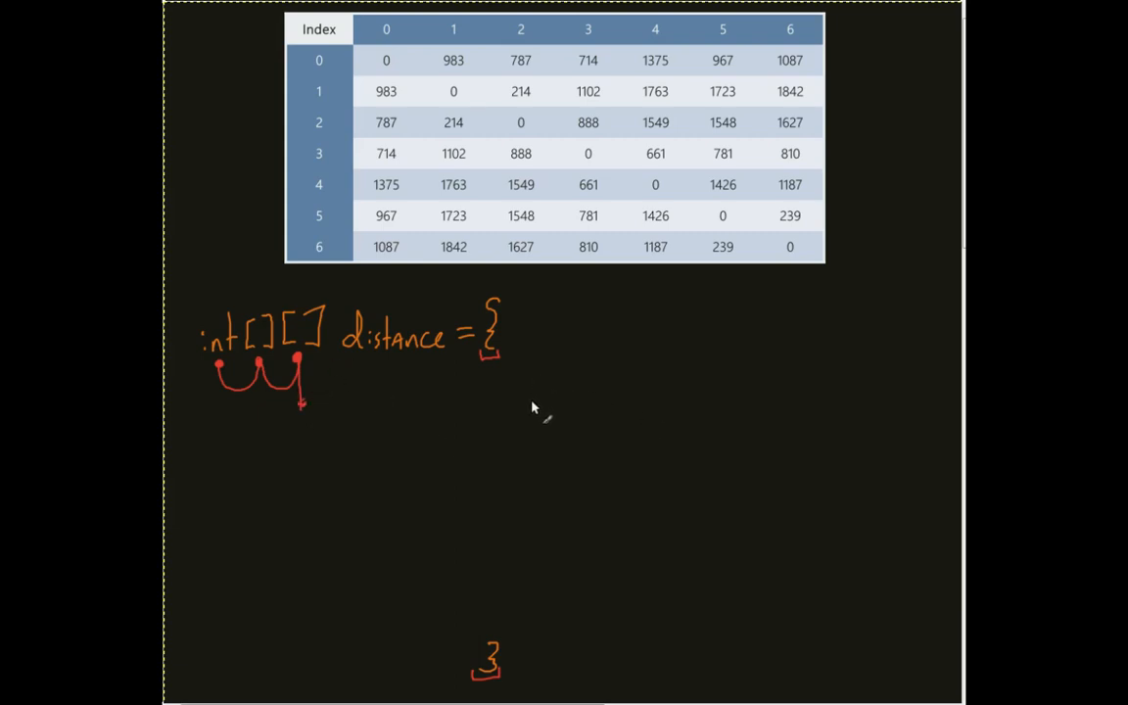
mouse_move(372, 382)
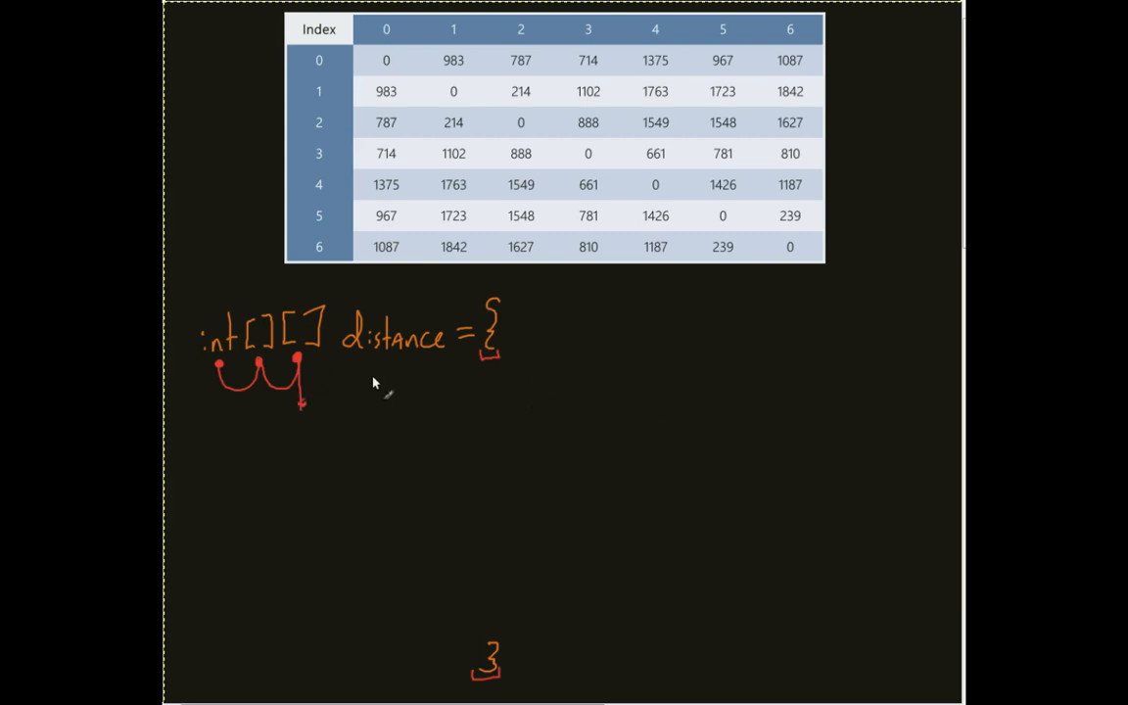
mouse_move(532, 382)
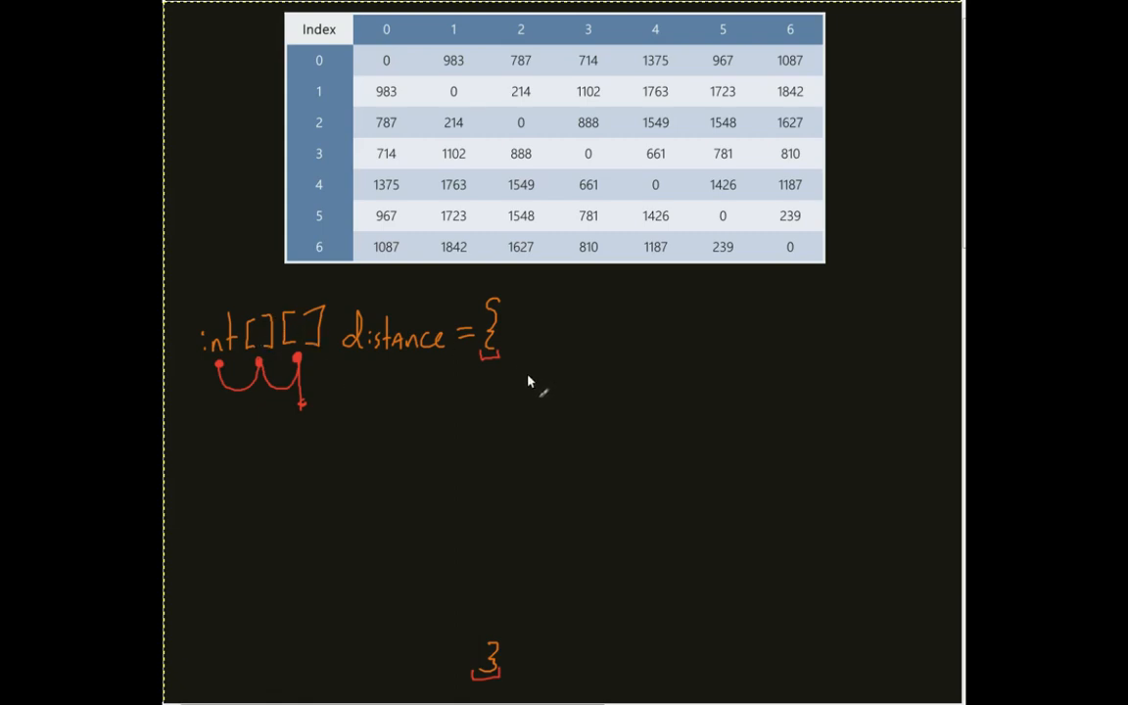
drag(525, 368, 525, 402)
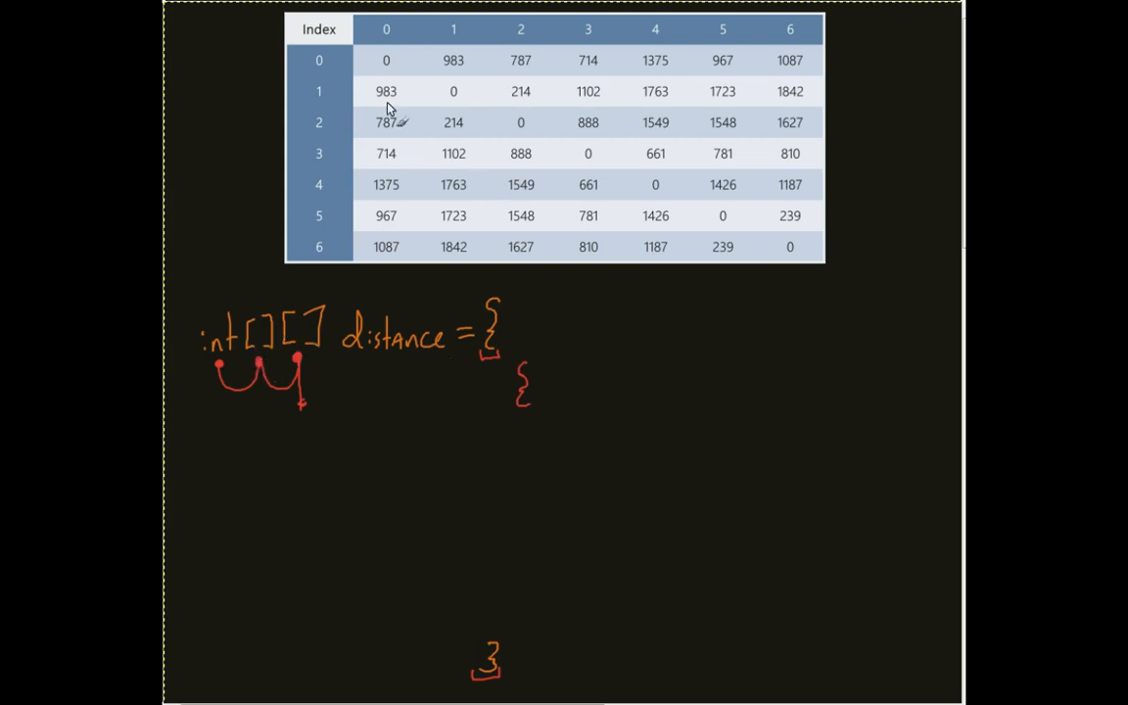
mouse_move(370, 92)
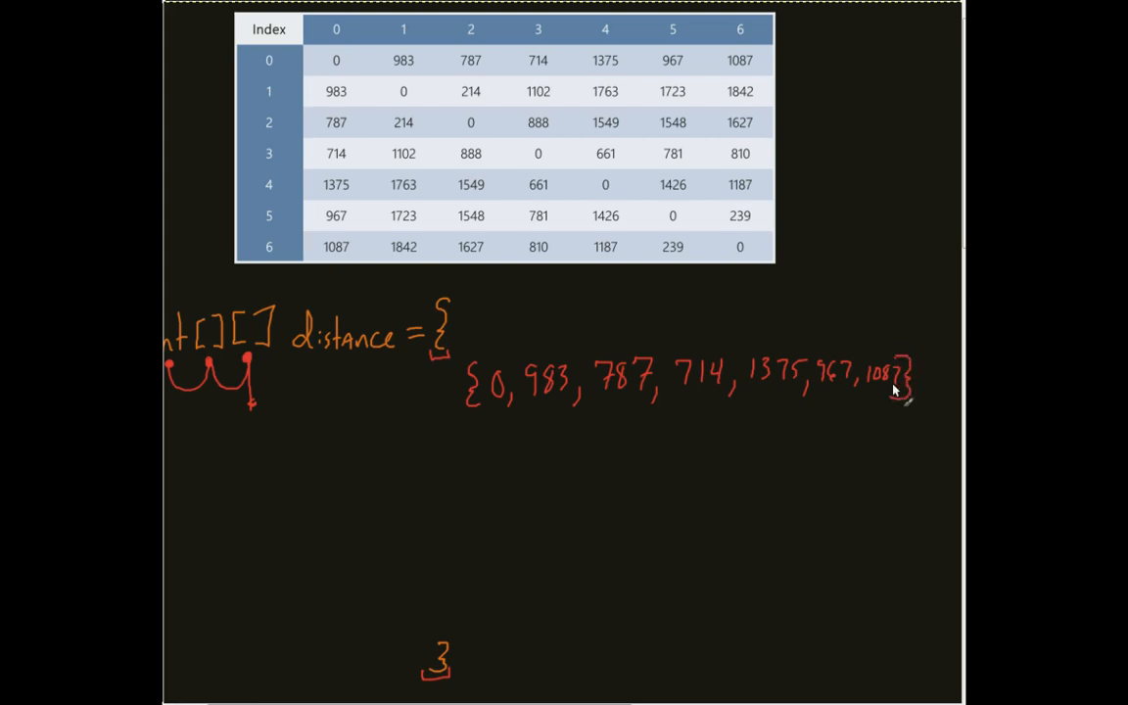
mouse_move(846, 404)
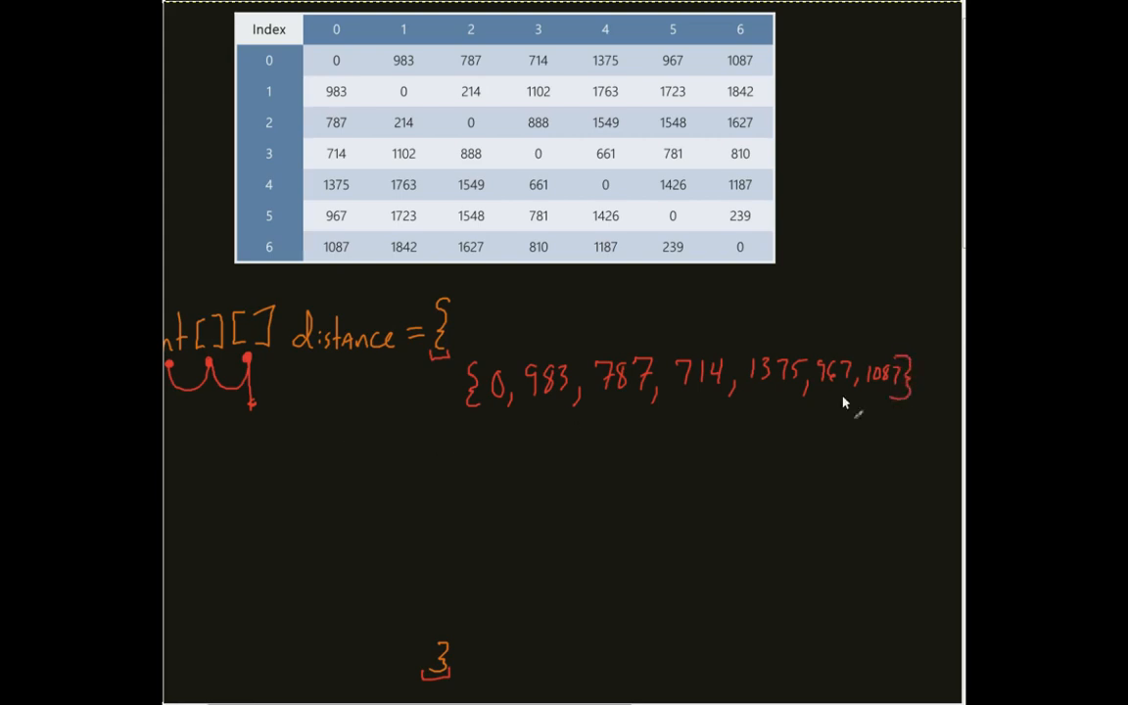
mouse_move(924, 392)
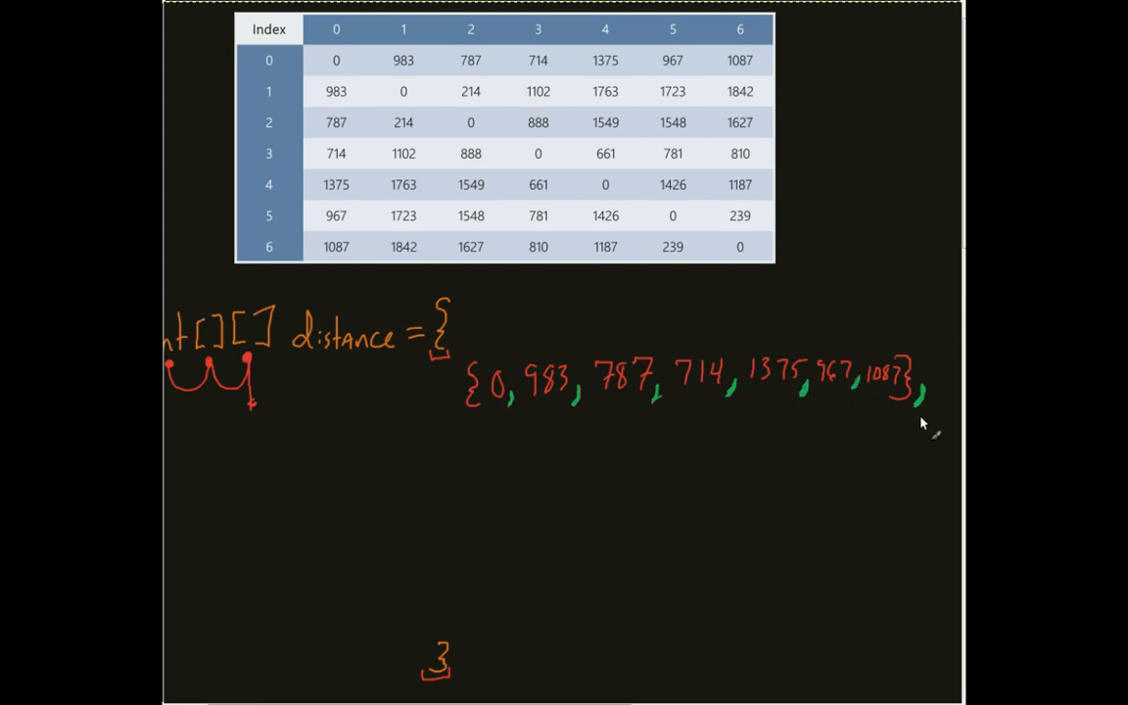
mouse_move(509, 161)
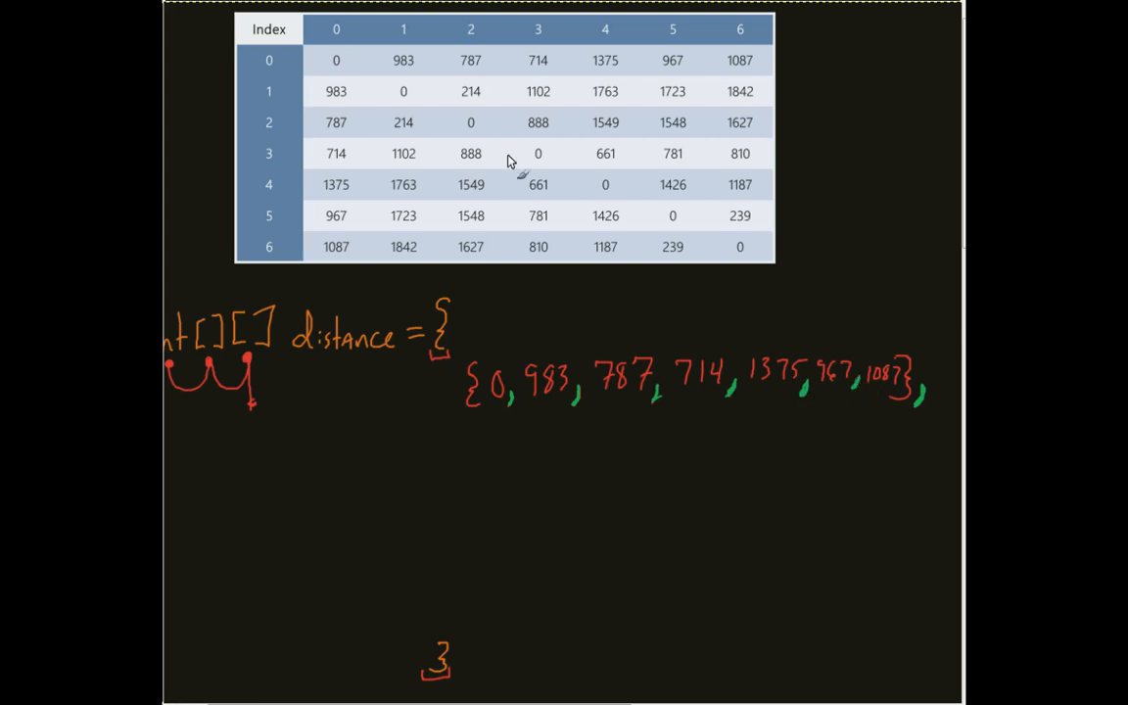
mouse_move(473, 456)
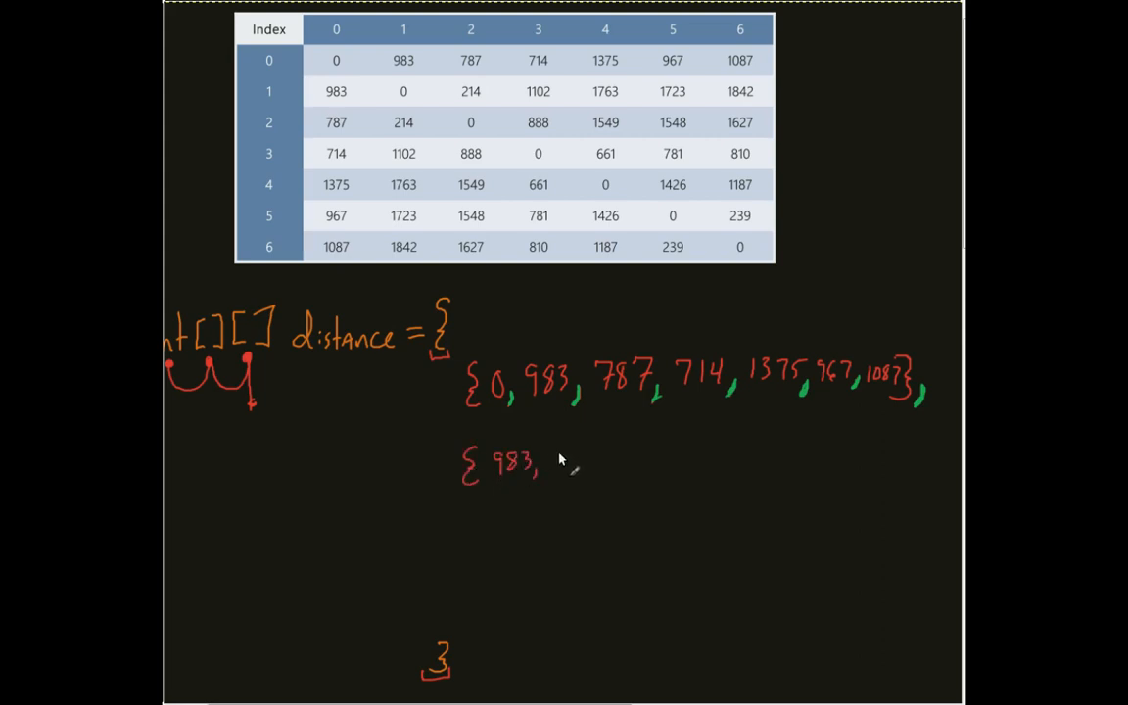
Handwrite the second row's values 0, 214, 1102, 1763, 1723 after the leading 983
text(0, 214, 1102, 1)
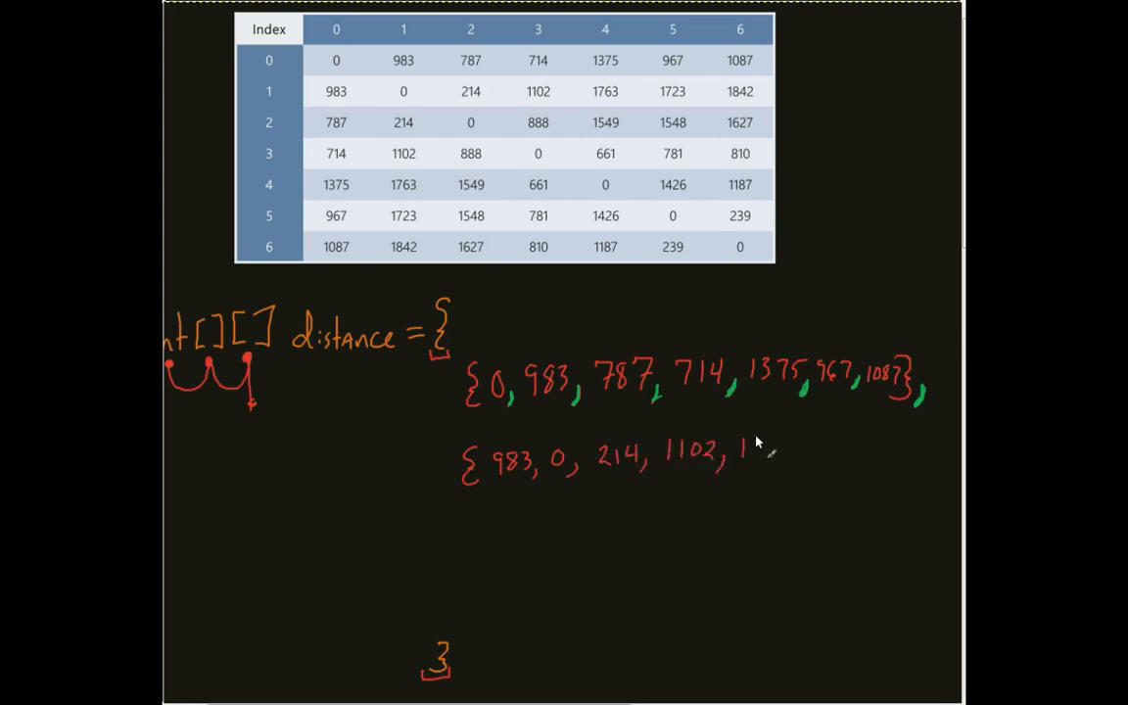
text(1763, 1720)
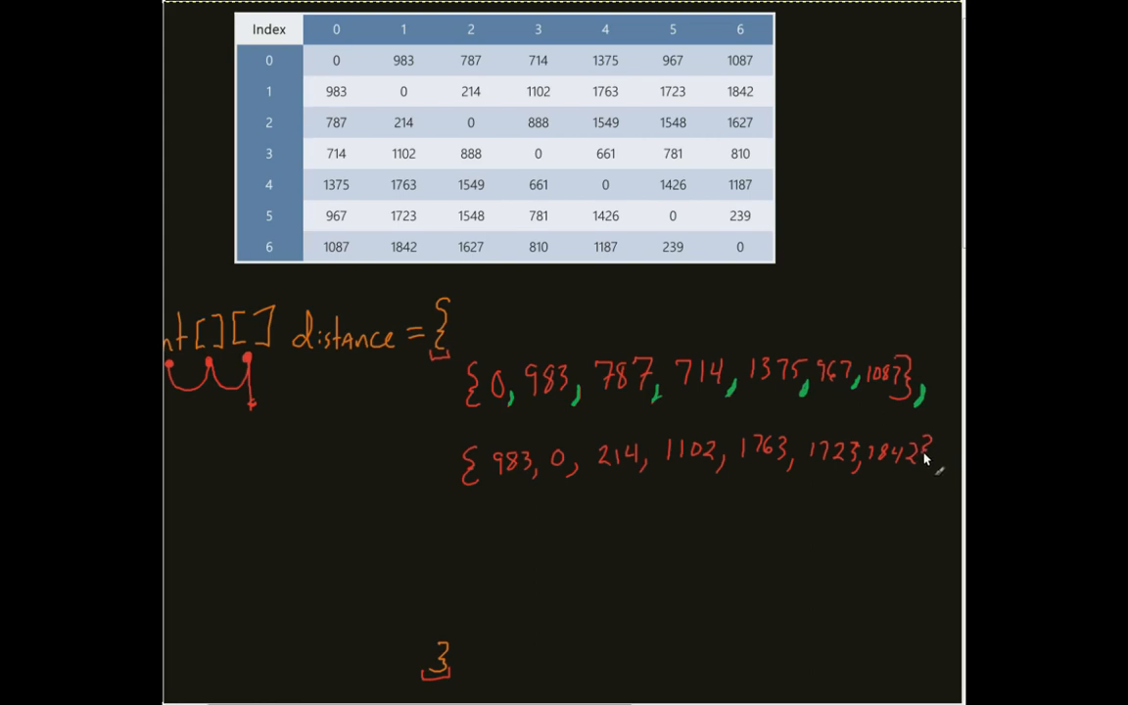
mouse_move(924, 460)
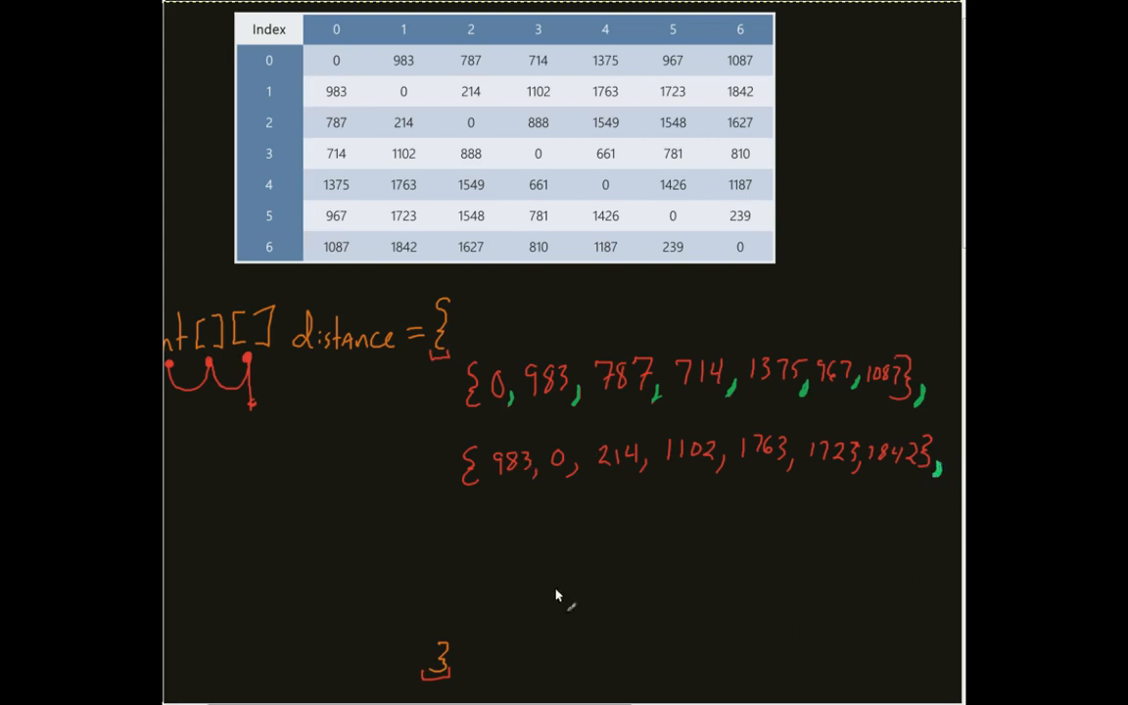
mouse_move(674, 517)
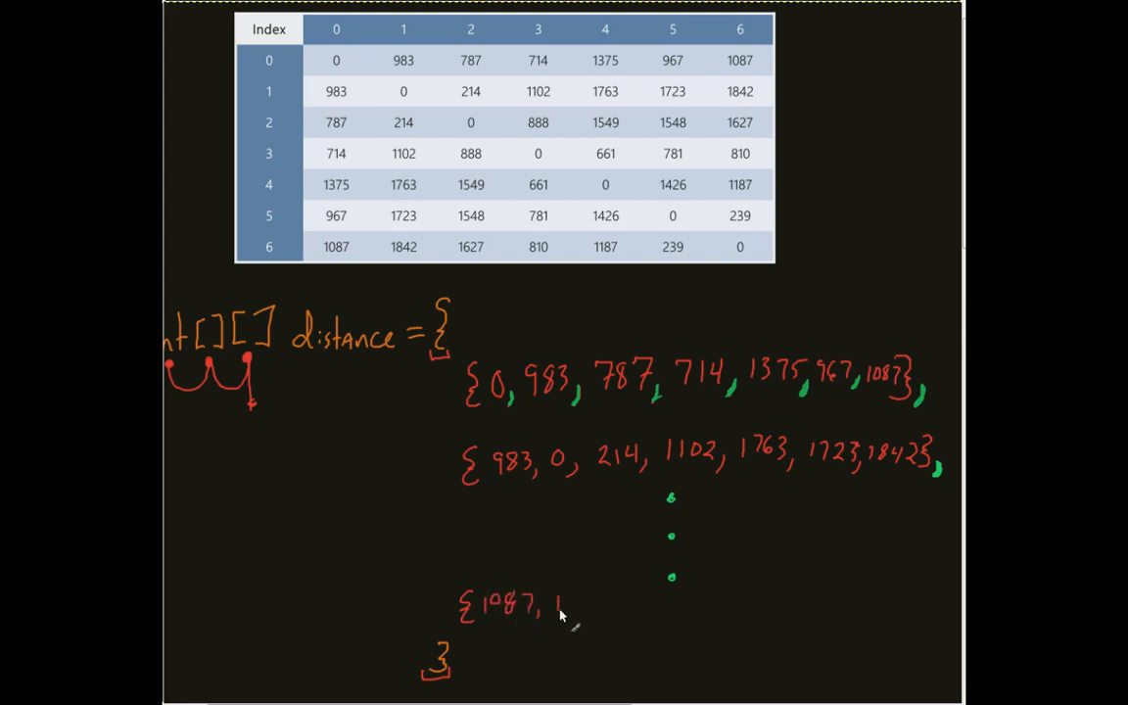
Handwrite the final row's values 1842, 1627, 810, 1187, 239, 0 and its closing brace
text(1842, 1627, 810, 1187)
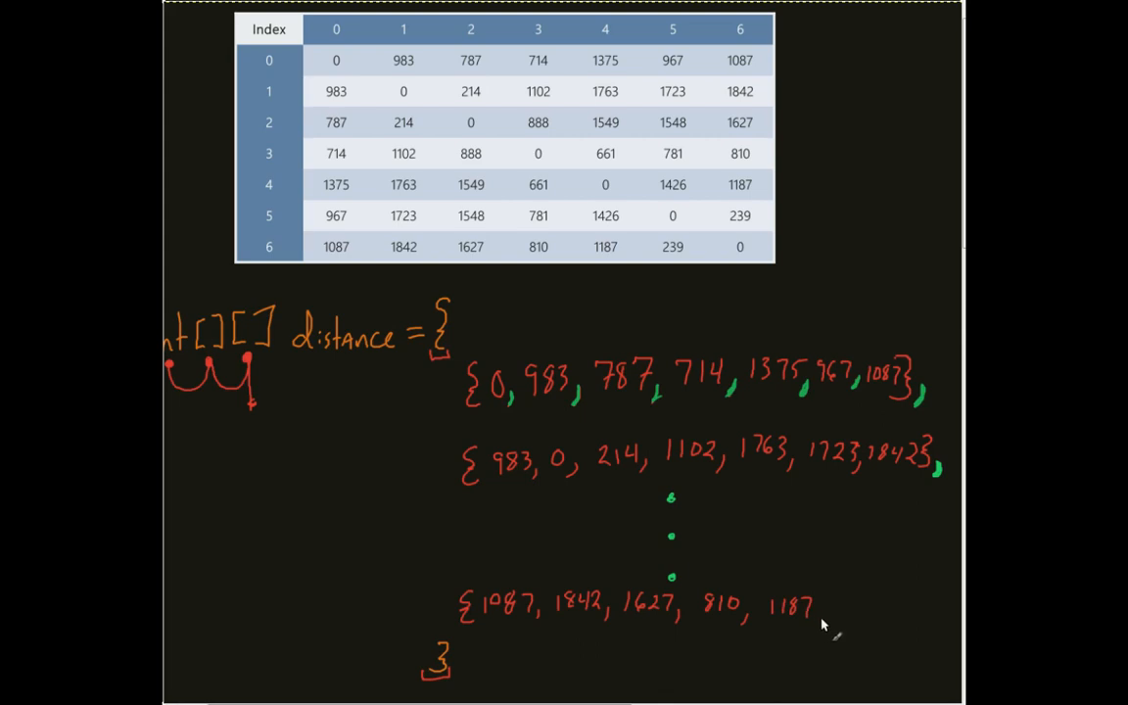
text(239, 0})
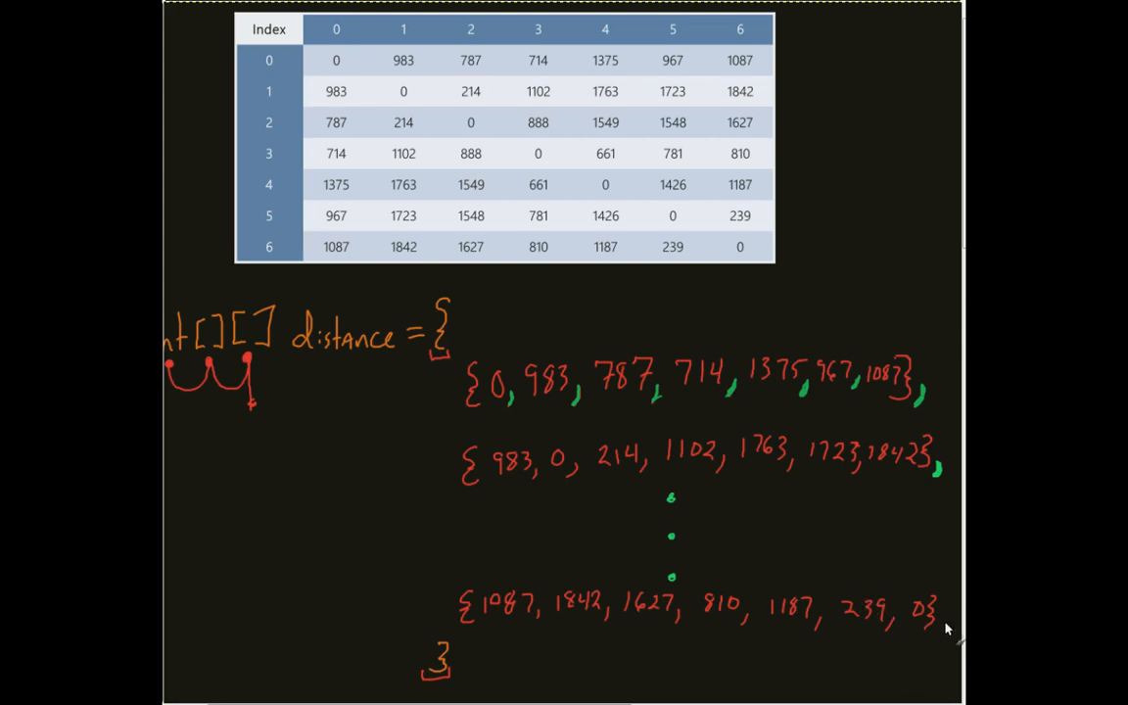
mouse_move(932, 642)
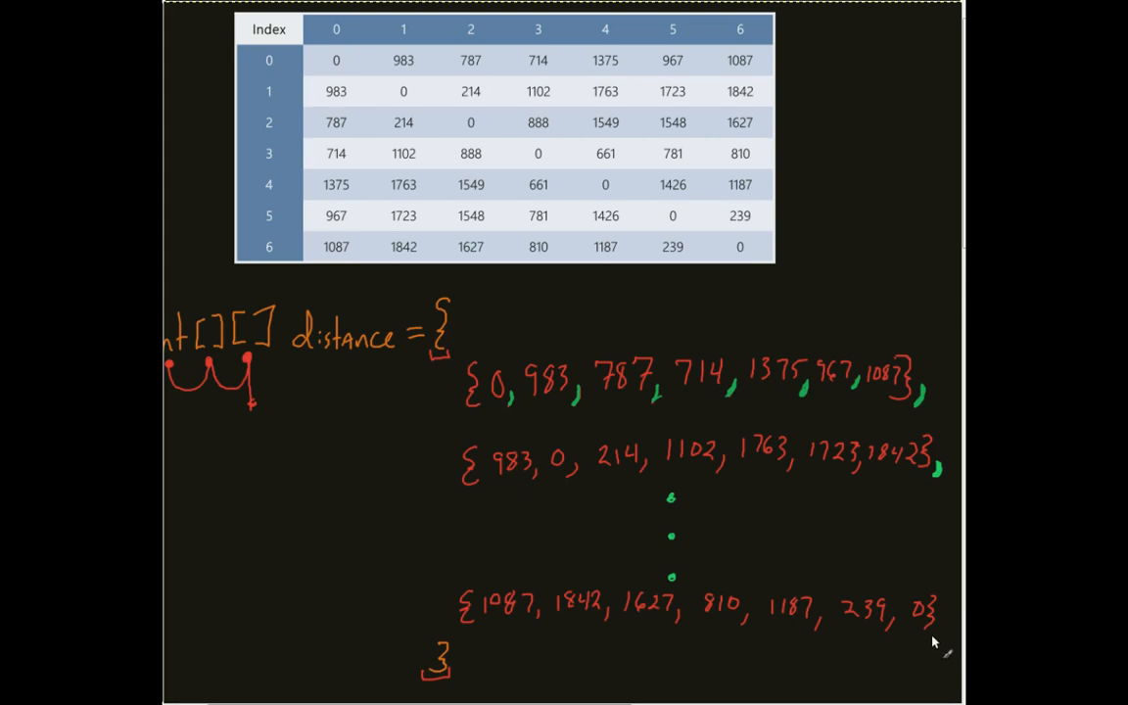
mouse_move(938, 637)
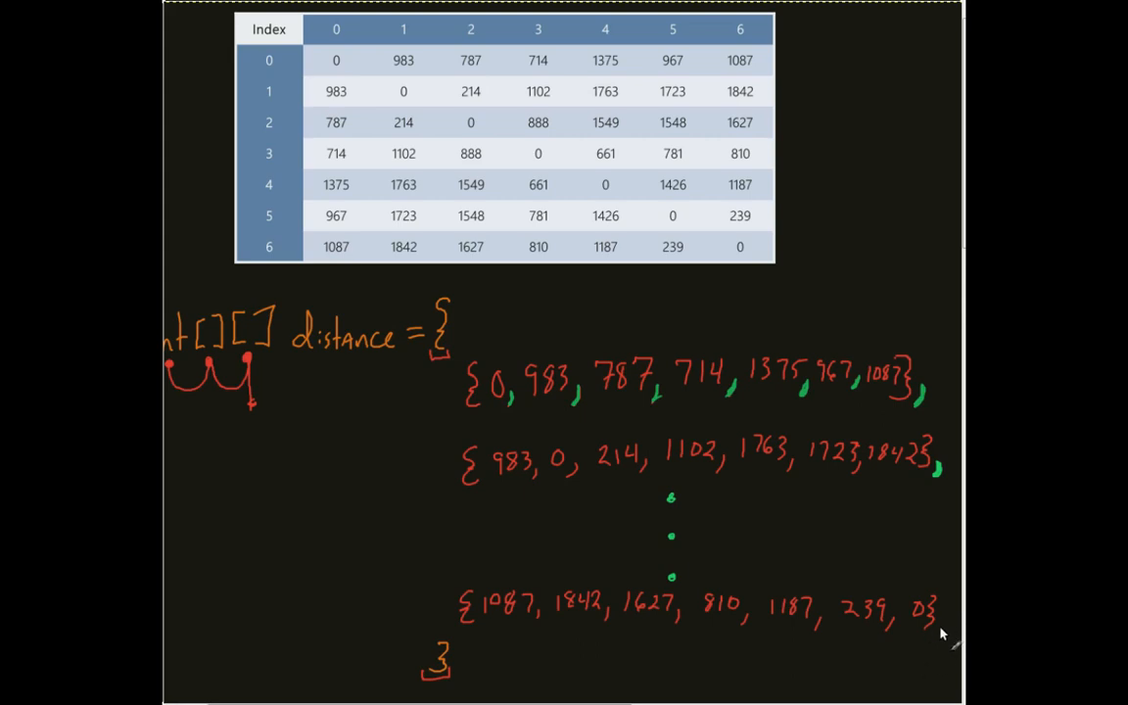